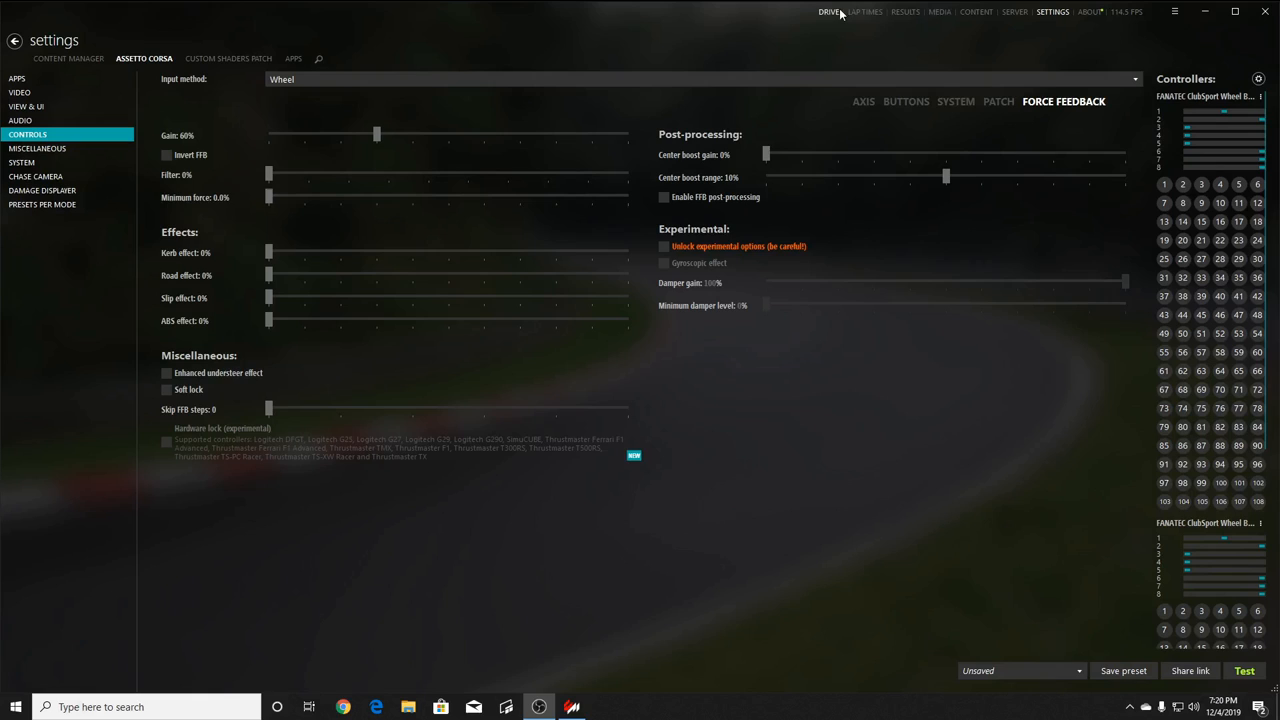
Step: Return to the online server list showing Aussie Drift Community #3
{"action": "left_click", "coordinate": [829, 11]}
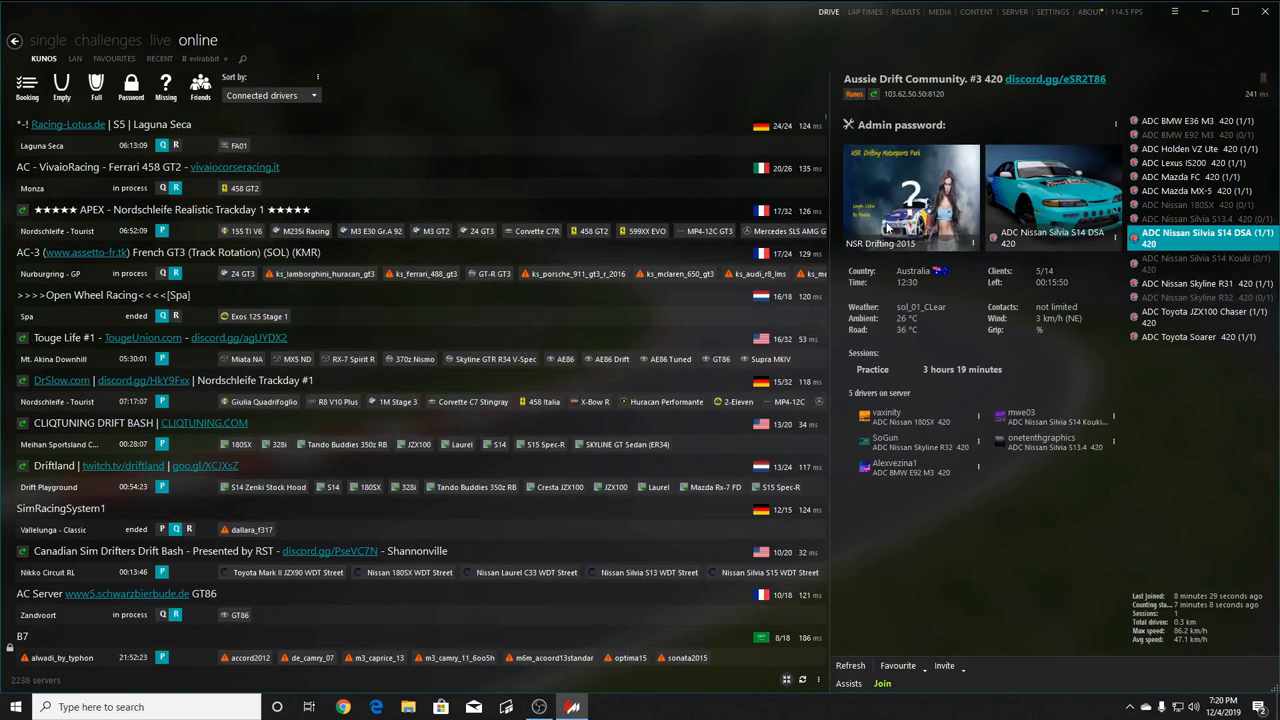
{"action": "mouse_move", "coordinate": [915, 195]}
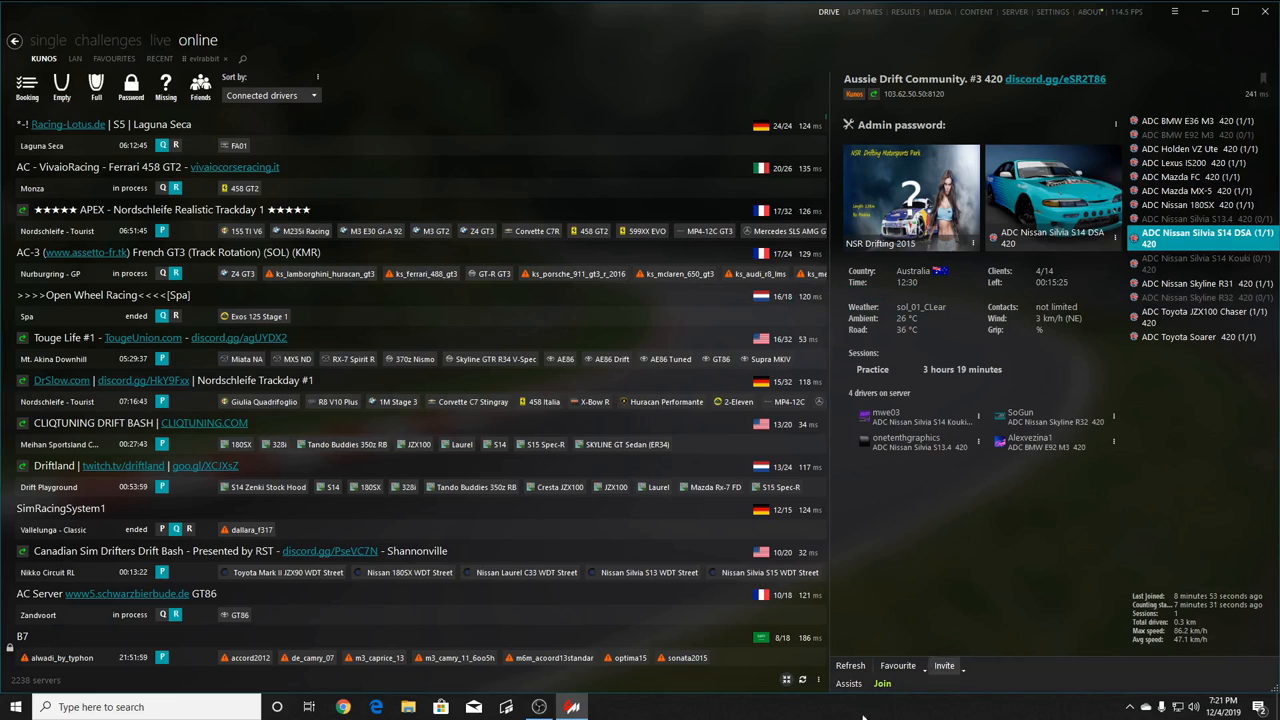
{"action": "left_click", "coordinate": [881, 683]}
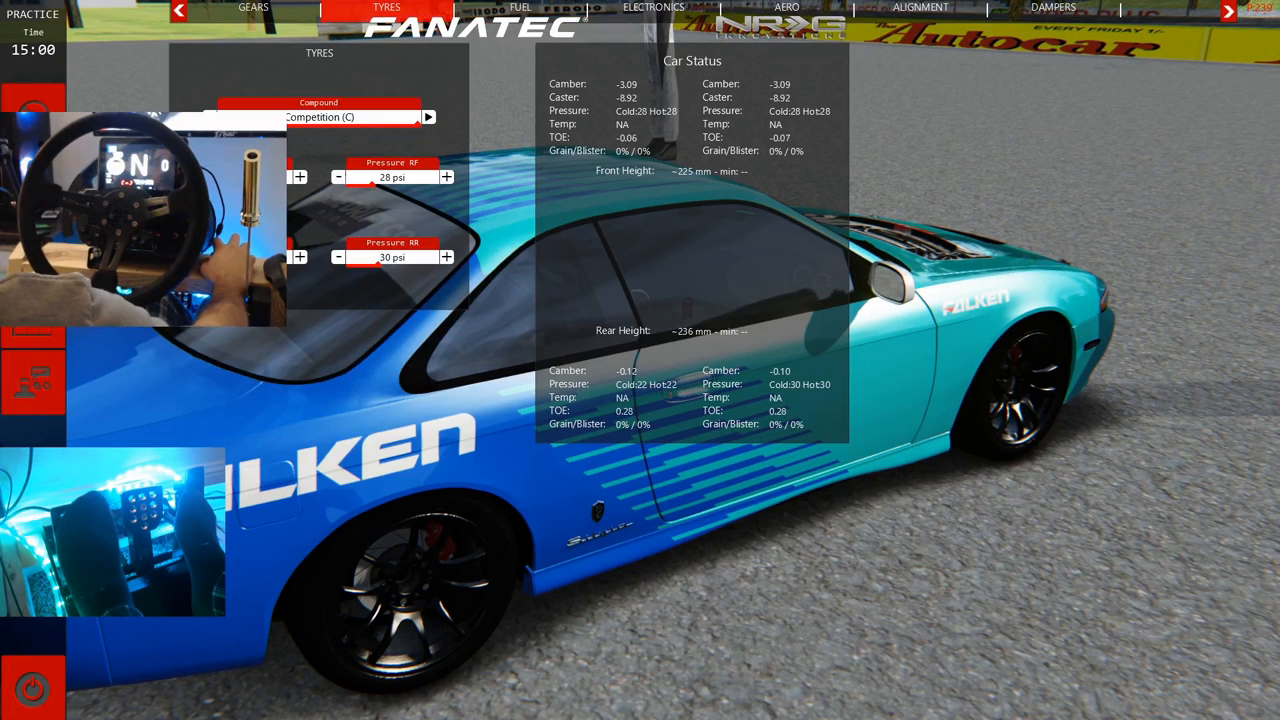
Step: Lower the tyre pressures in the Tyres setup tab and head out on track
{"action": "left_click", "coordinate": [338, 257]}
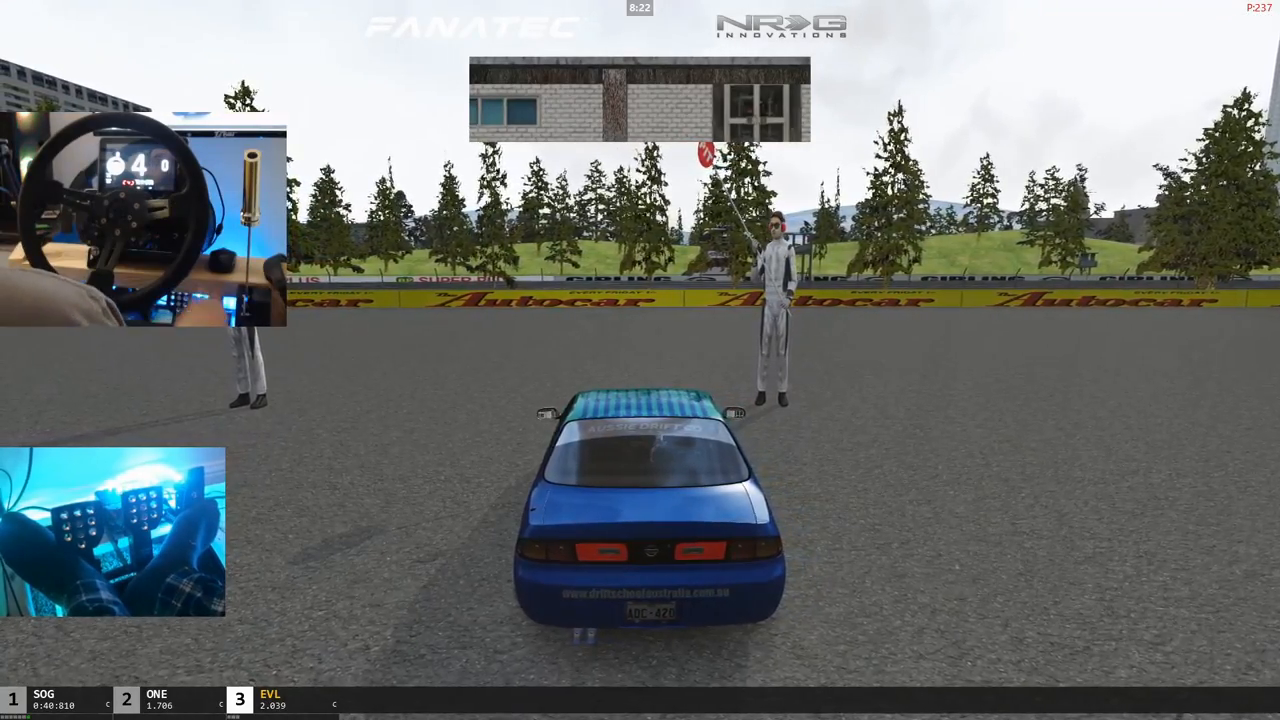
Step: Pause the drift session with Escape to show Resume, Back to pits and Exit
{"action": "key", "text": "Escape"}
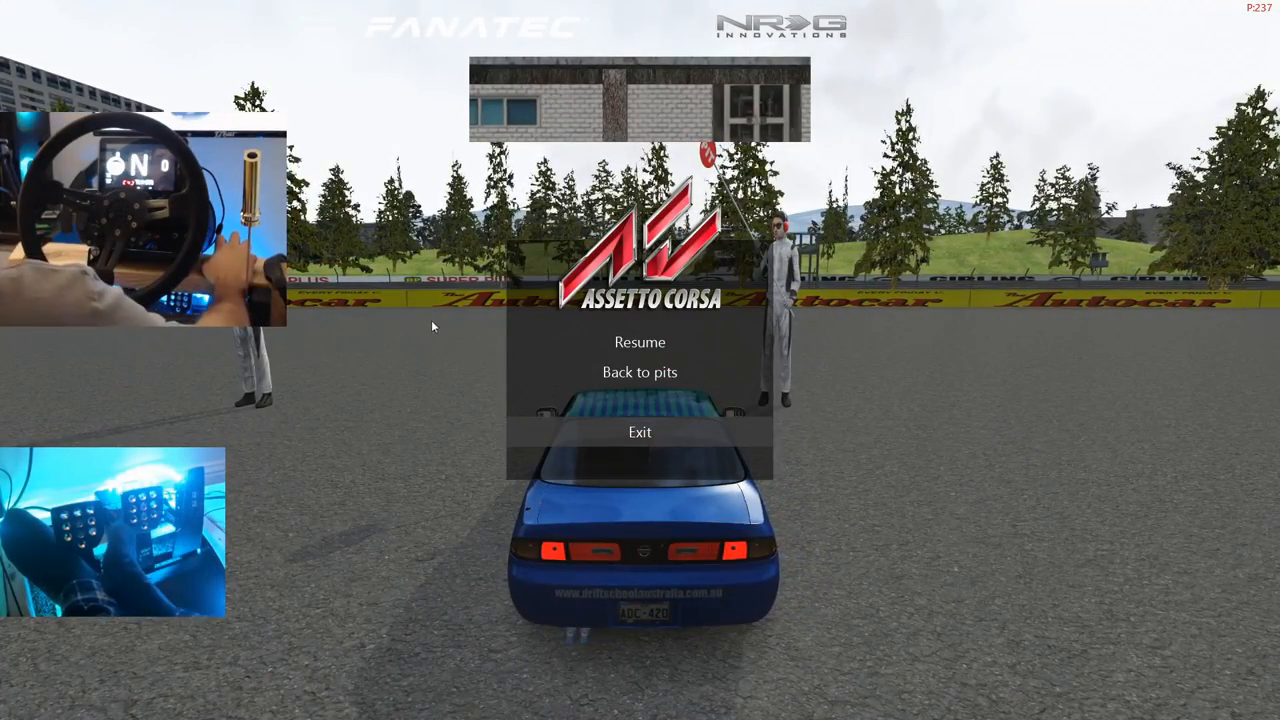